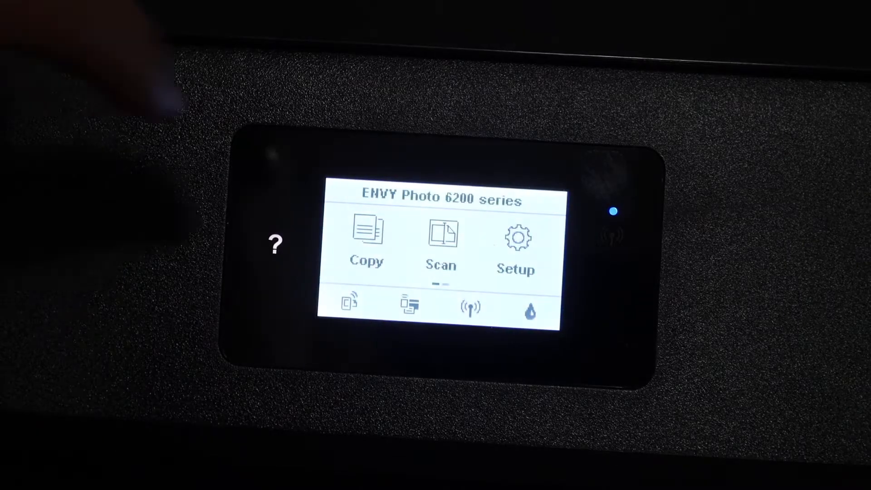
# - Start a colour copy of the glass document from the printer's Copy screen
pyautogui.click(366, 233)
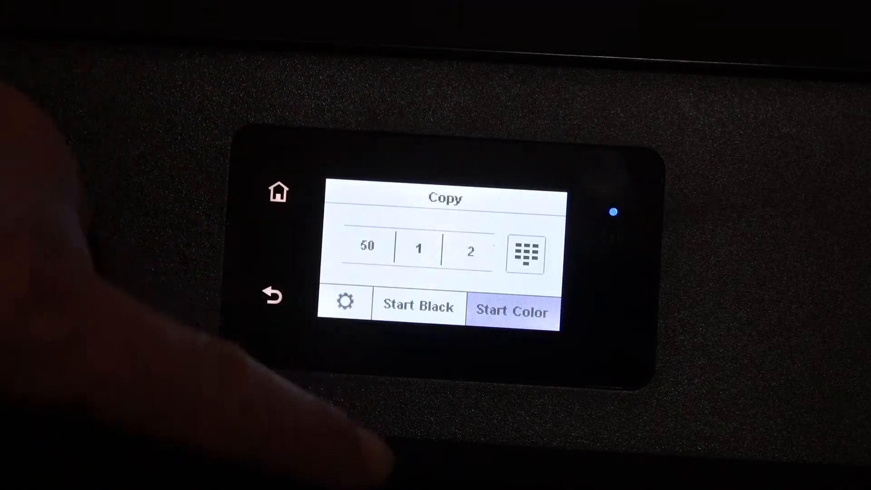
pyautogui.click(513, 308)
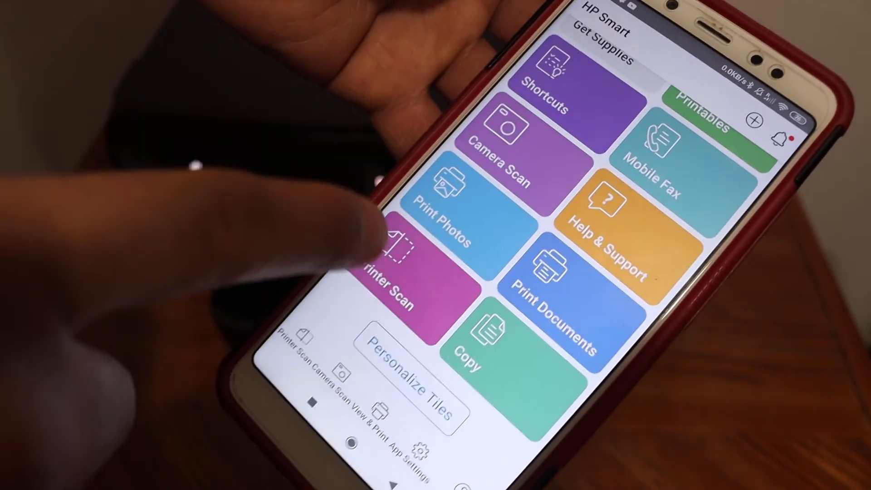
# - Scan the glass document in colour at A4 through Printer Scan
pyautogui.click(389, 267)
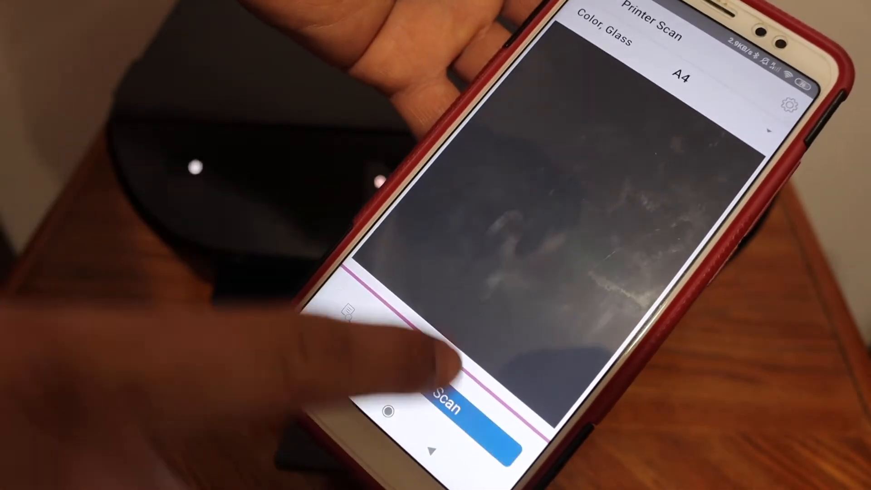
pyautogui.click(467, 403)
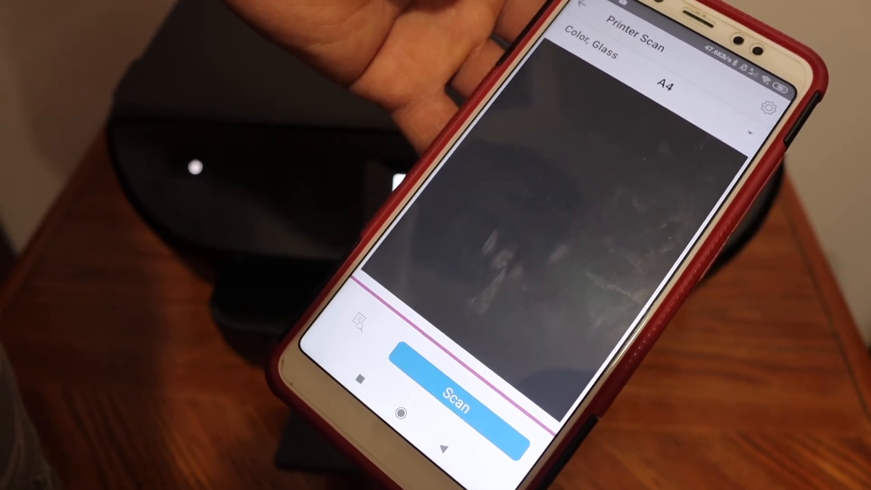
pyautogui.click(459, 399)
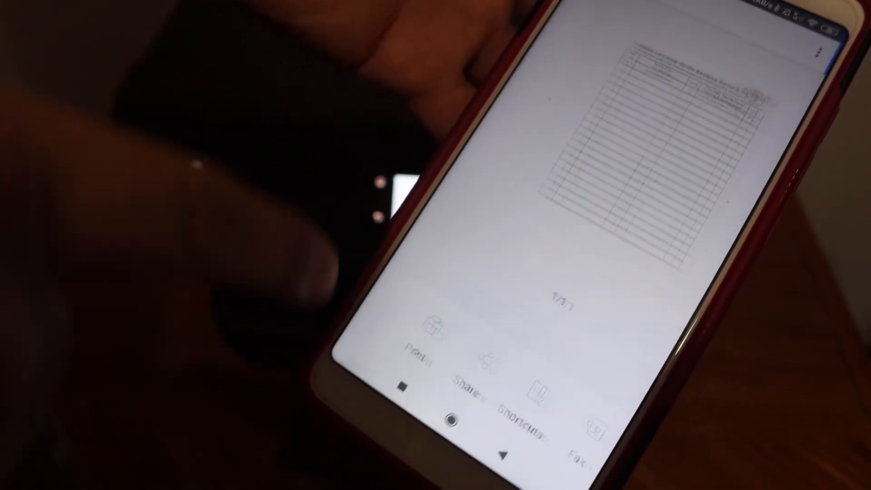
# - Print the scanned one-page ruled form from the scan preview
pyautogui.click(429, 350)
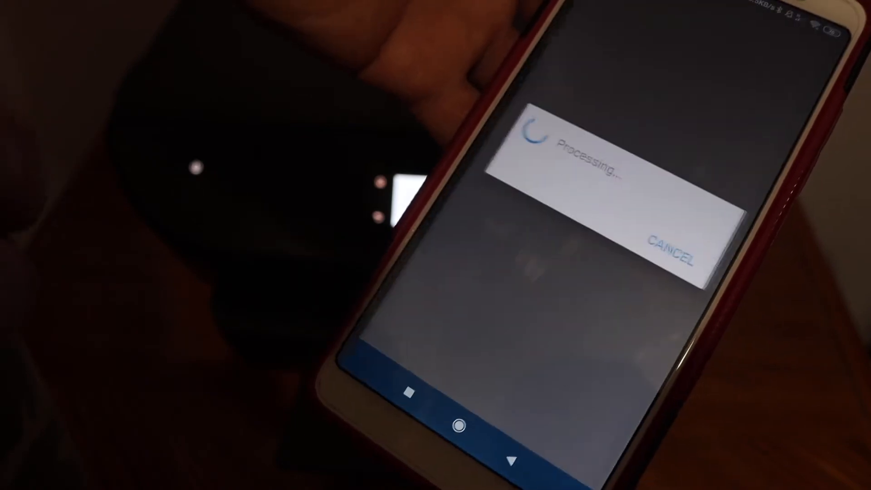